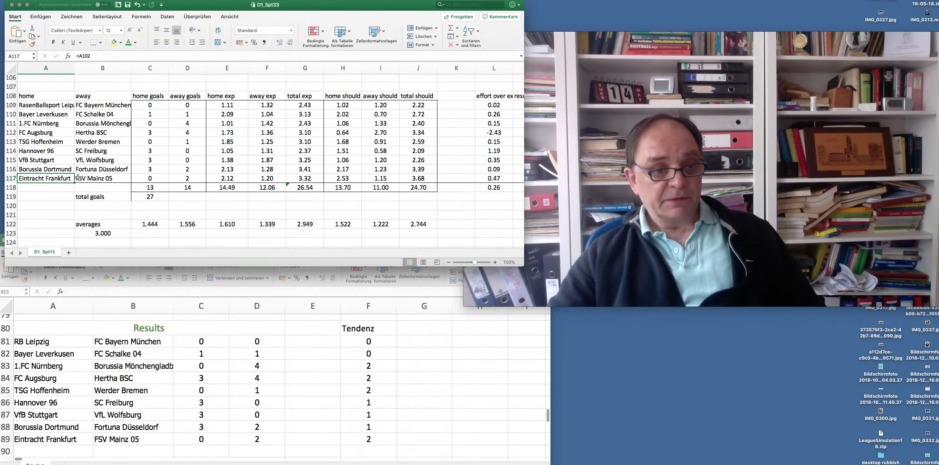
Trace where the Frankfurt home goals and D117's away goals come from.
click(149, 179)
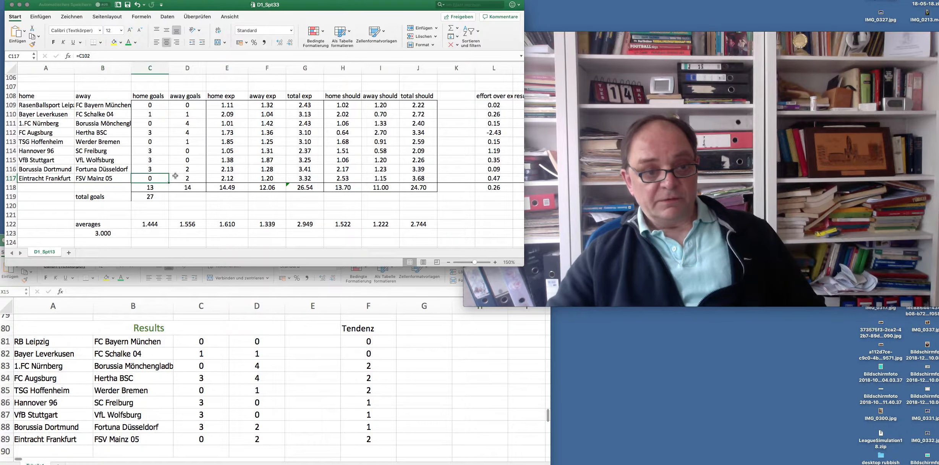
click(187, 178)
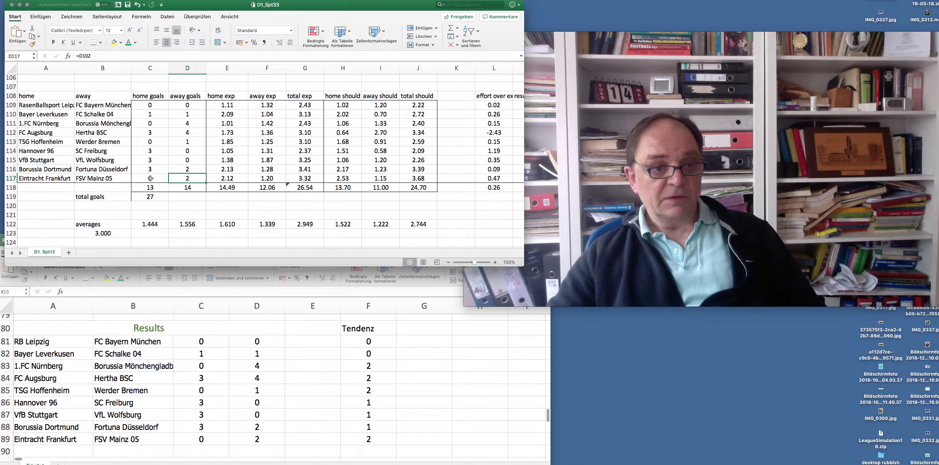
click(150, 178)
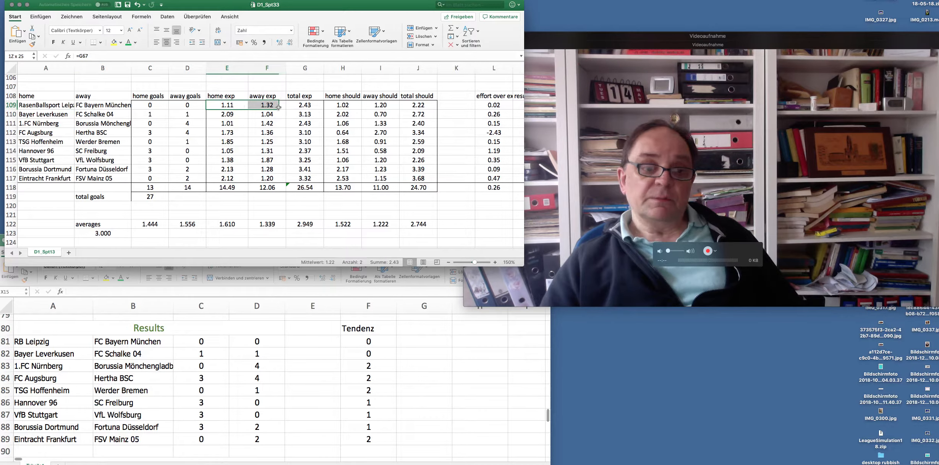
Review the home and away should values and total-should formula for Leipzig and Leverkusen.
click(227, 105)
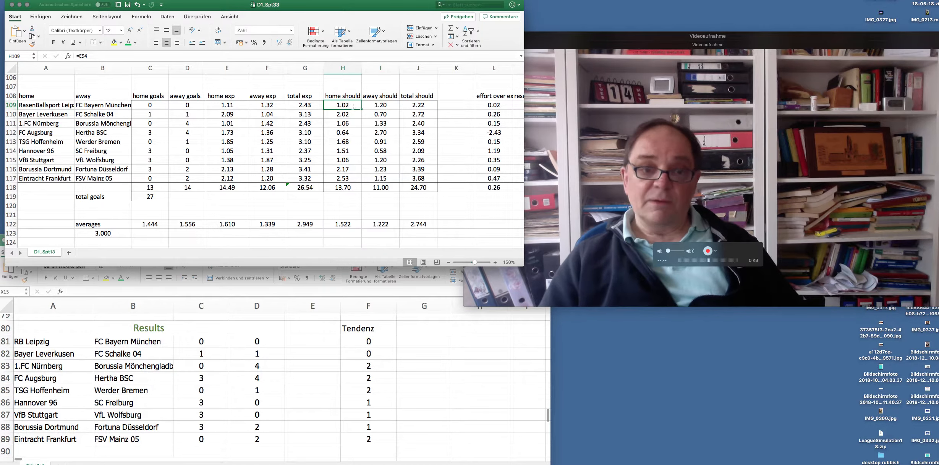
click(494, 105)
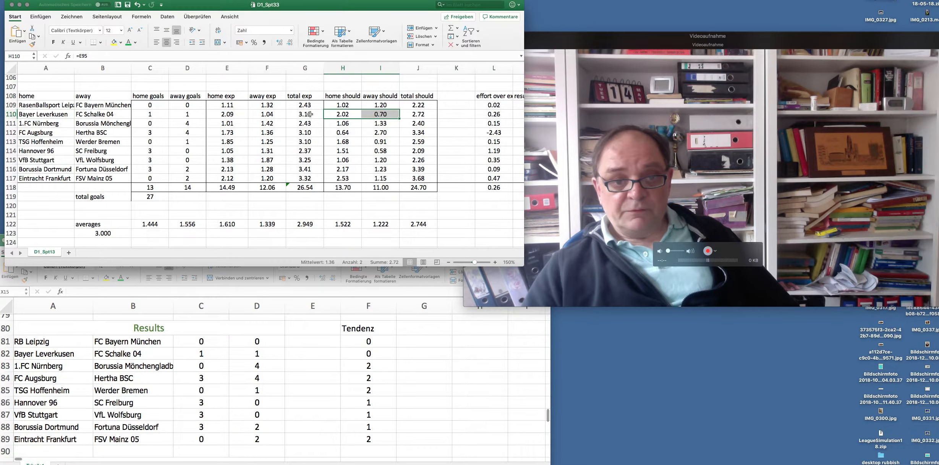
click(418, 115)
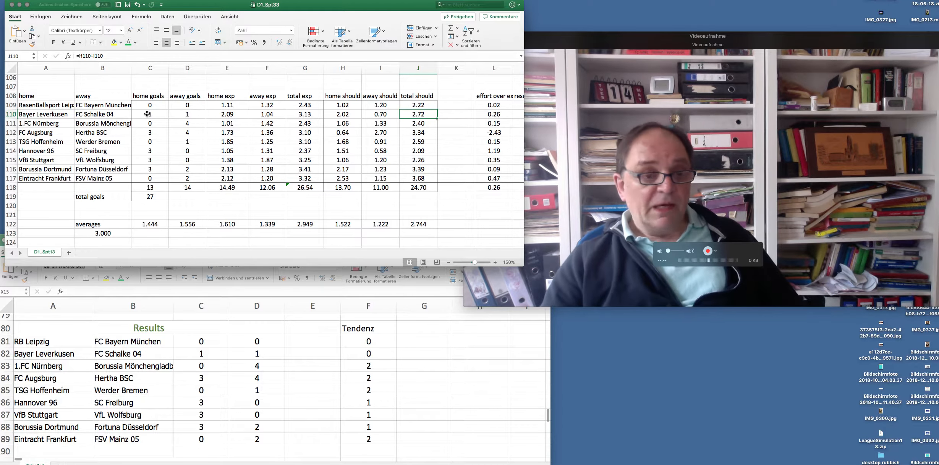
click(227, 104)
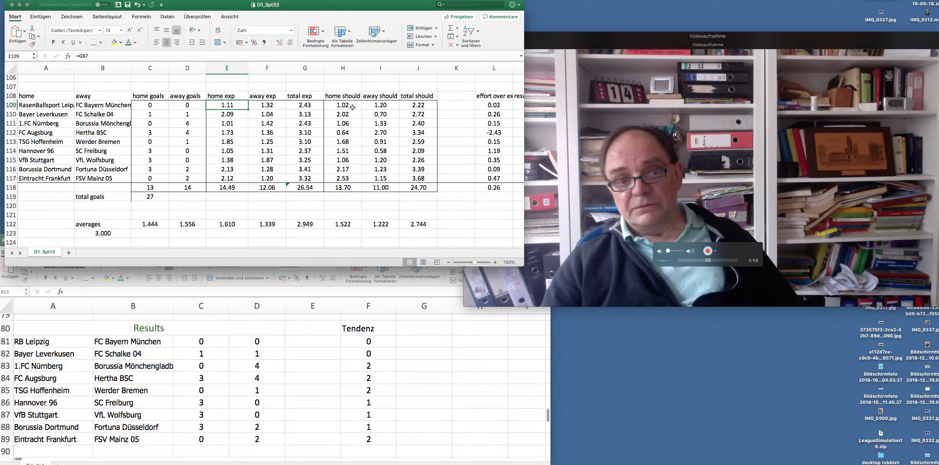
click(380, 105)
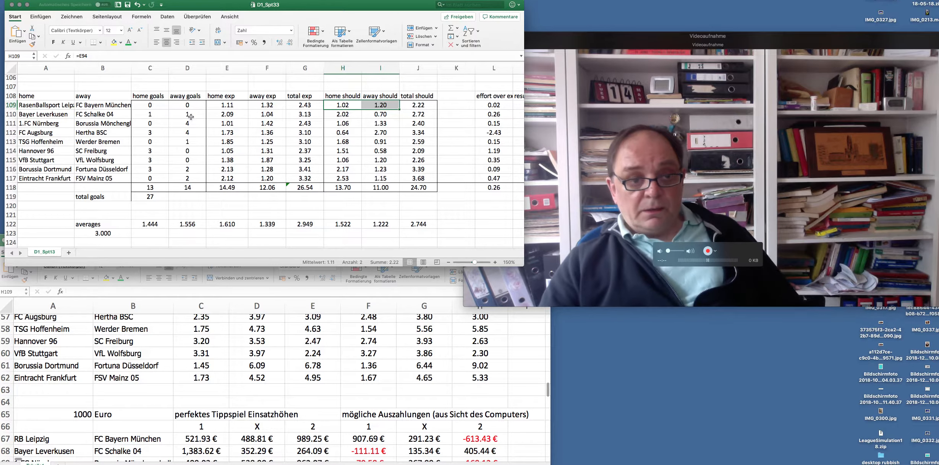
click(342, 114)
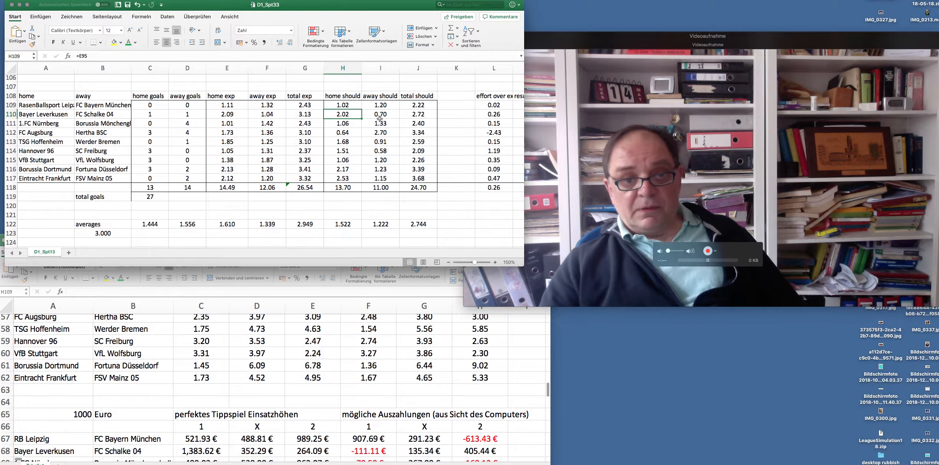
click(343, 115)
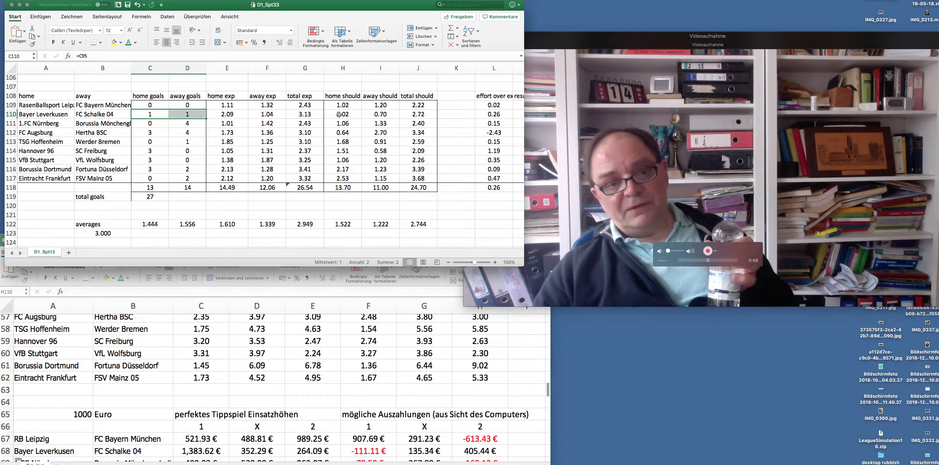
click(342, 114)
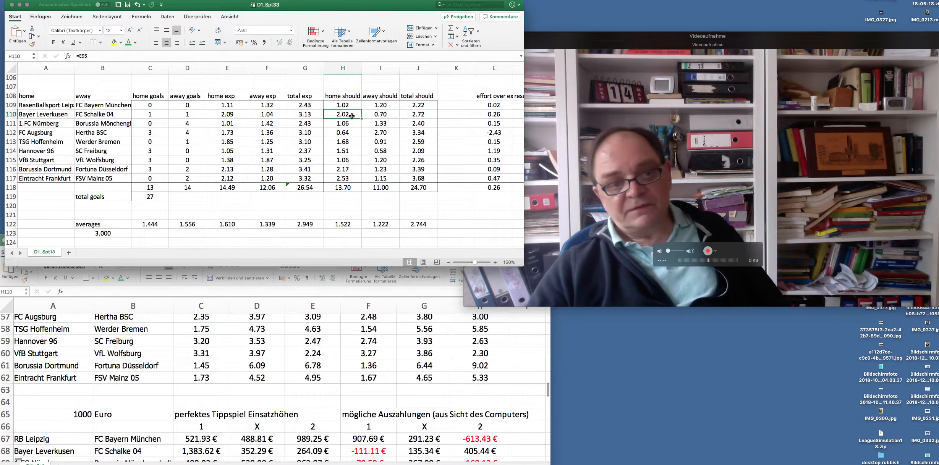
click(380, 115)
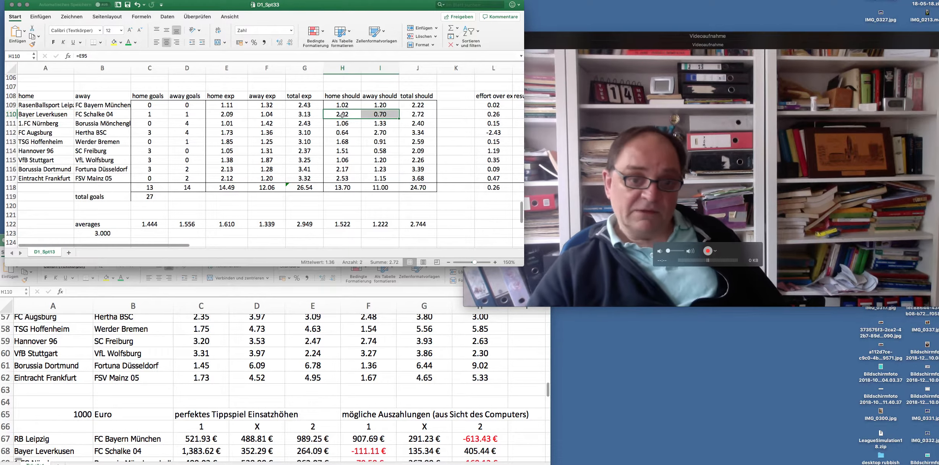
click(226, 114)
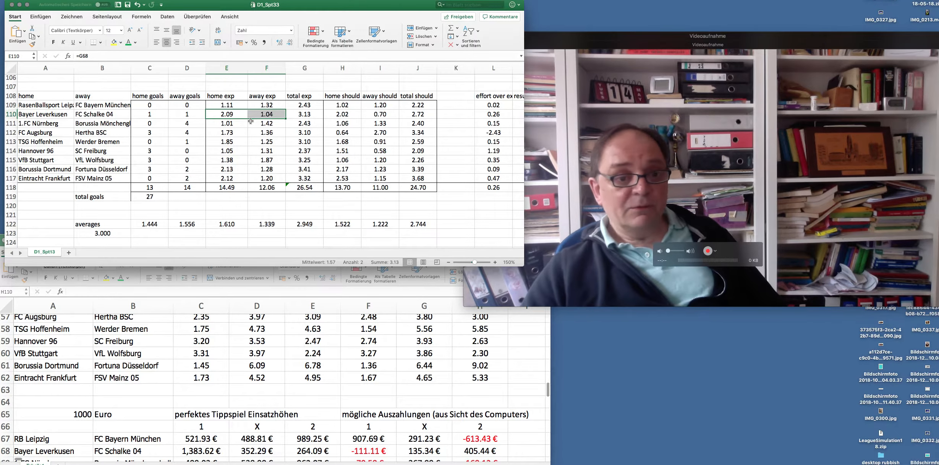
click(226, 124)
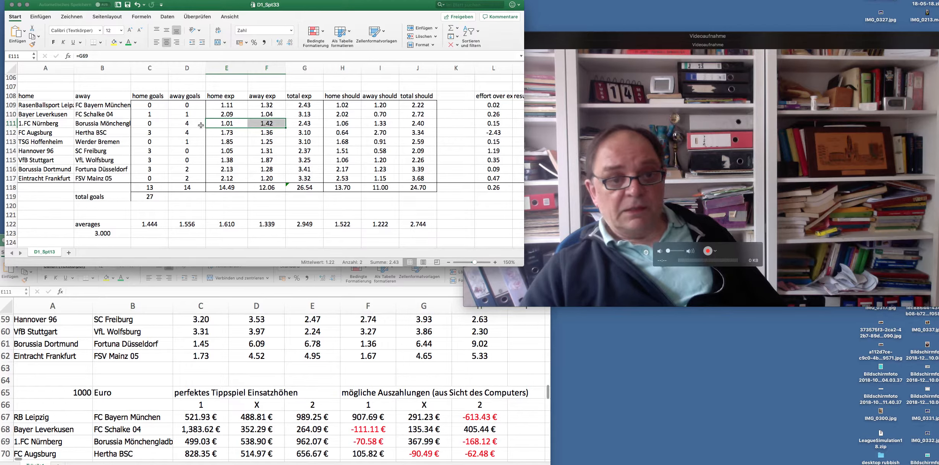
click(380, 123)
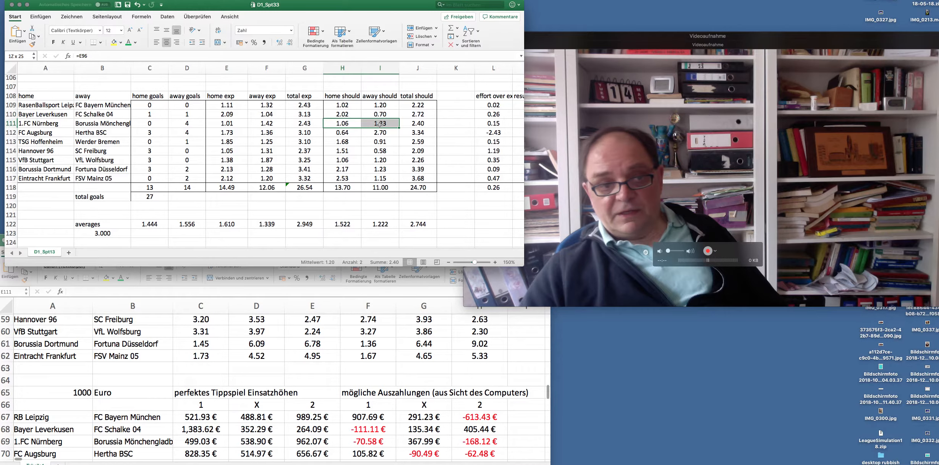
click(227, 123)
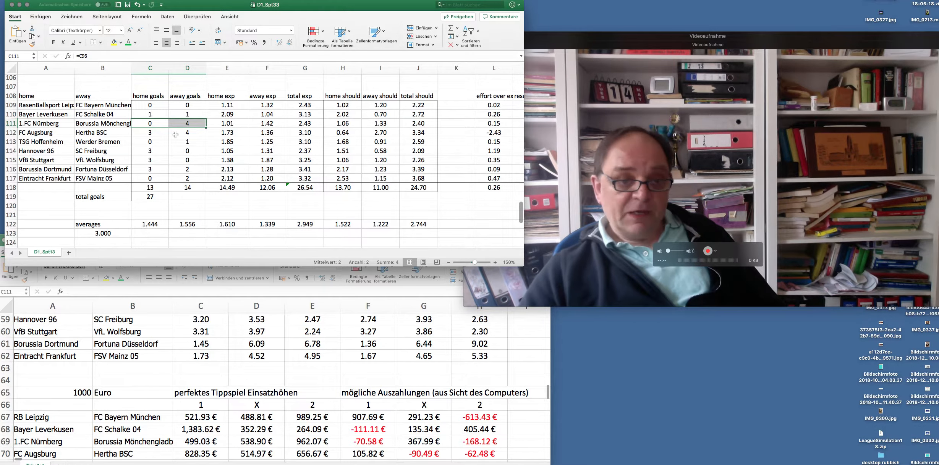
click(380, 123)
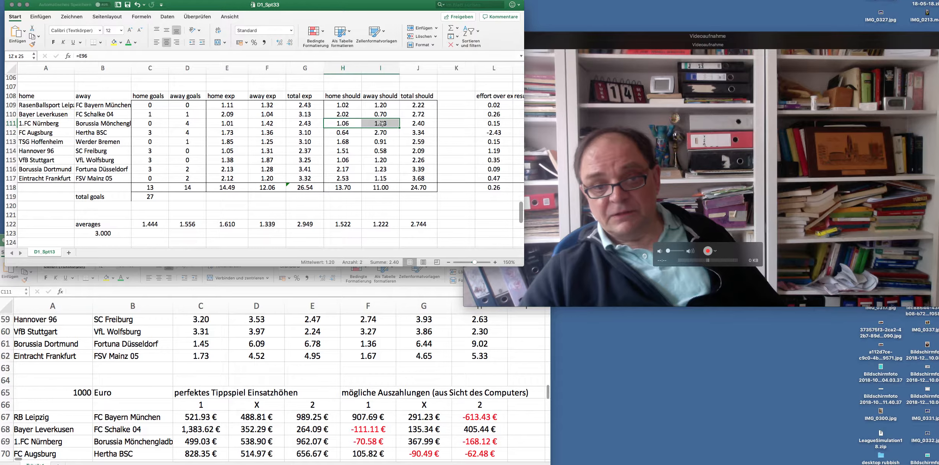
click(418, 123)
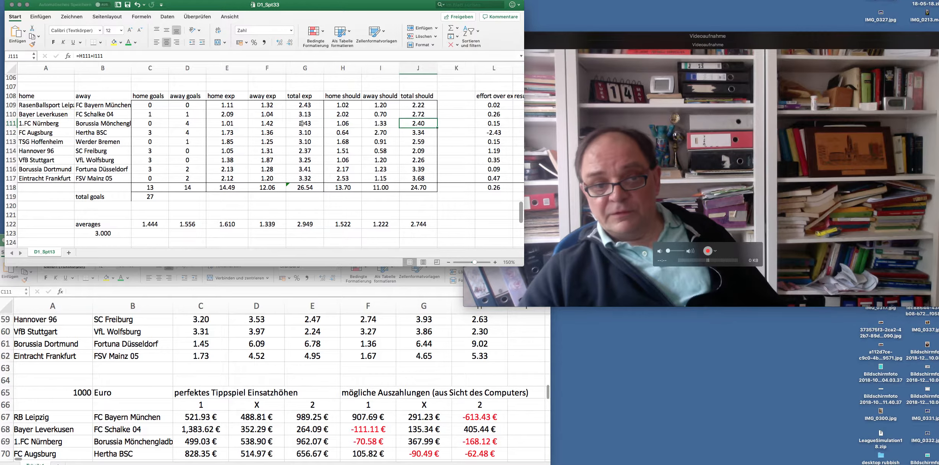
click(305, 123)
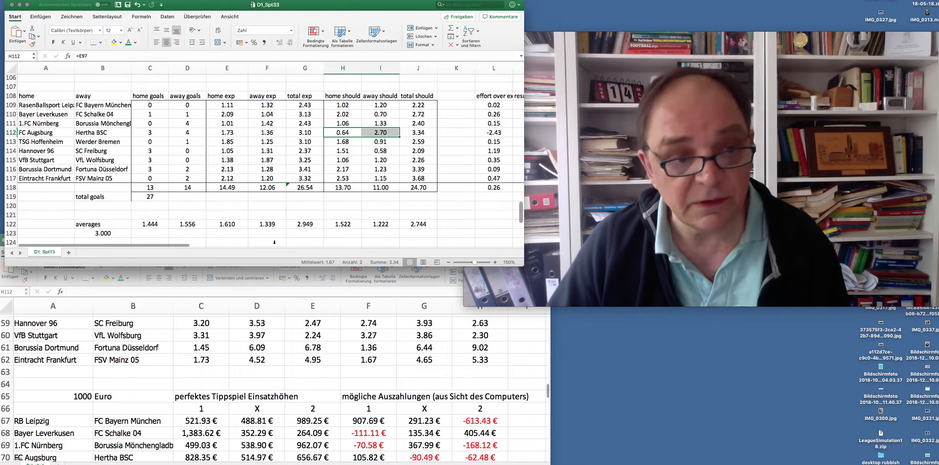
scroll(down, 3)
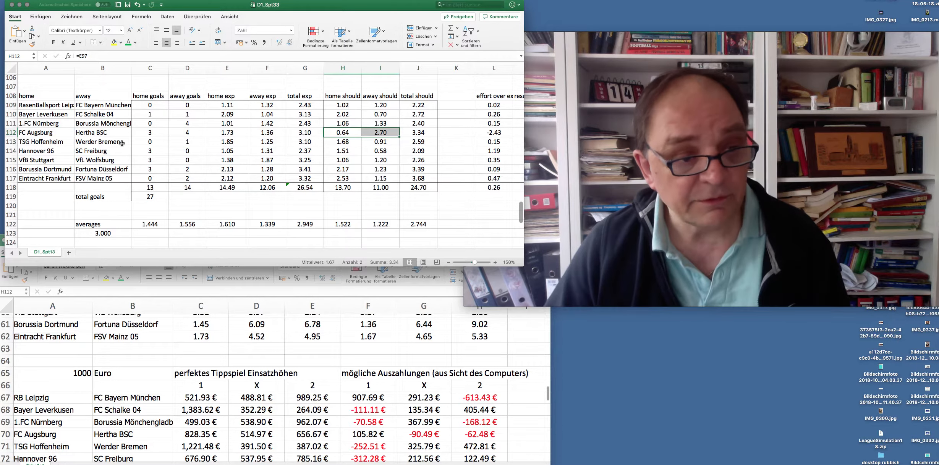
click(343, 142)
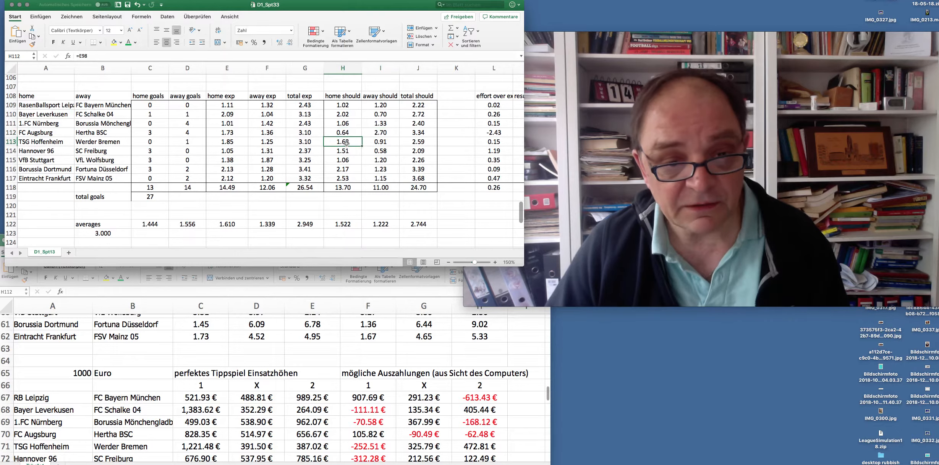
drag(343, 142, 380, 142)
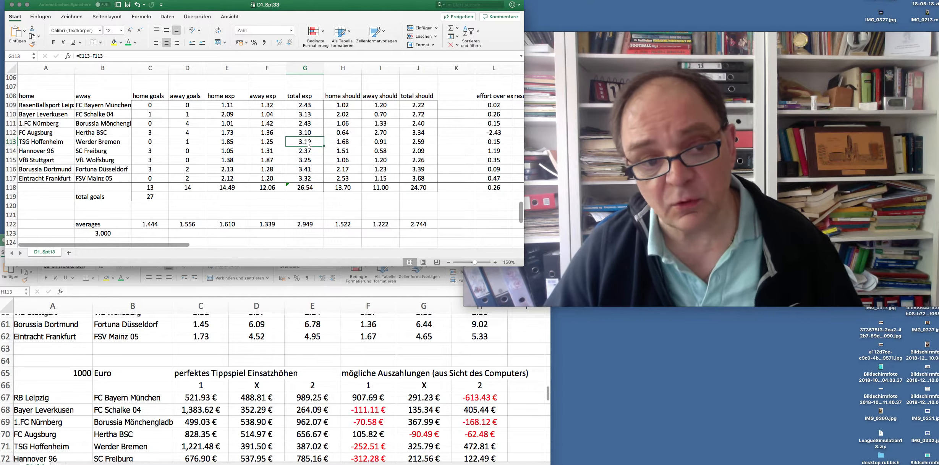
click(342, 142)
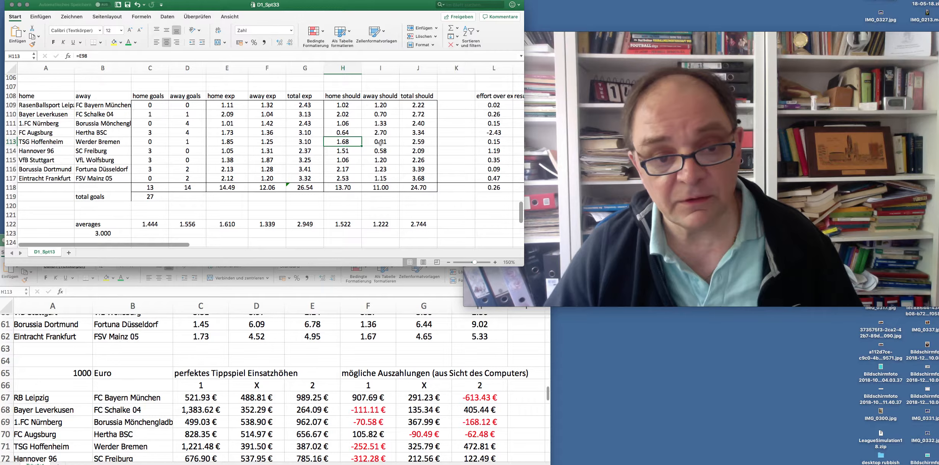
click(380, 142)
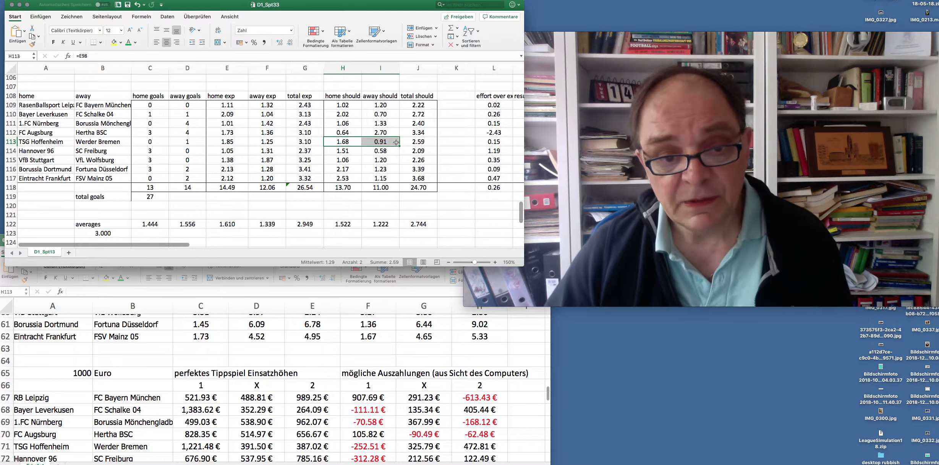
click(494, 142)
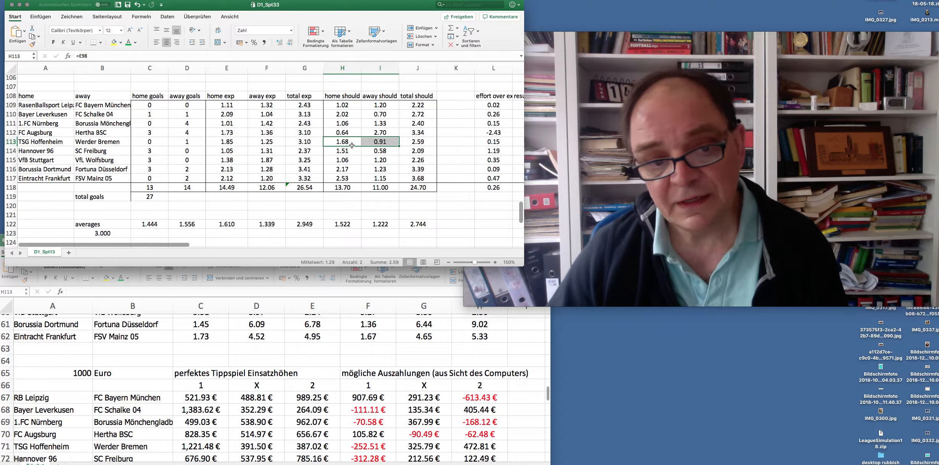
mouse_move(368, 165)
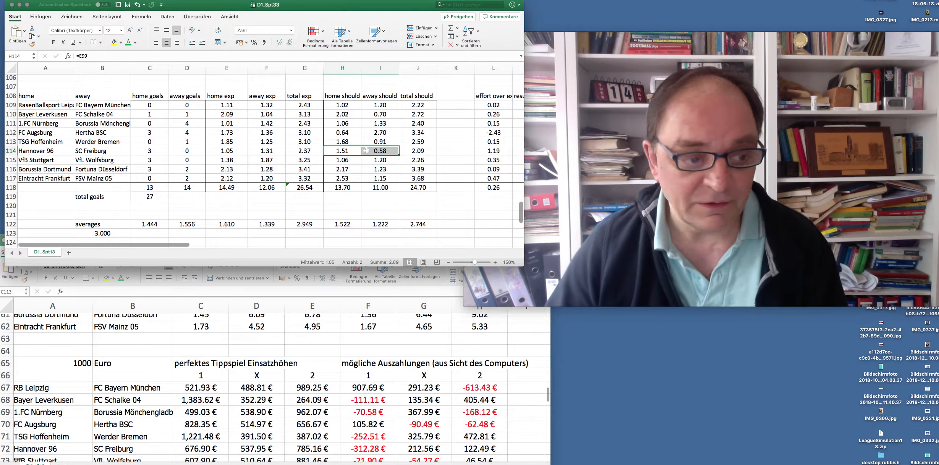
mouse_move(209, 168)
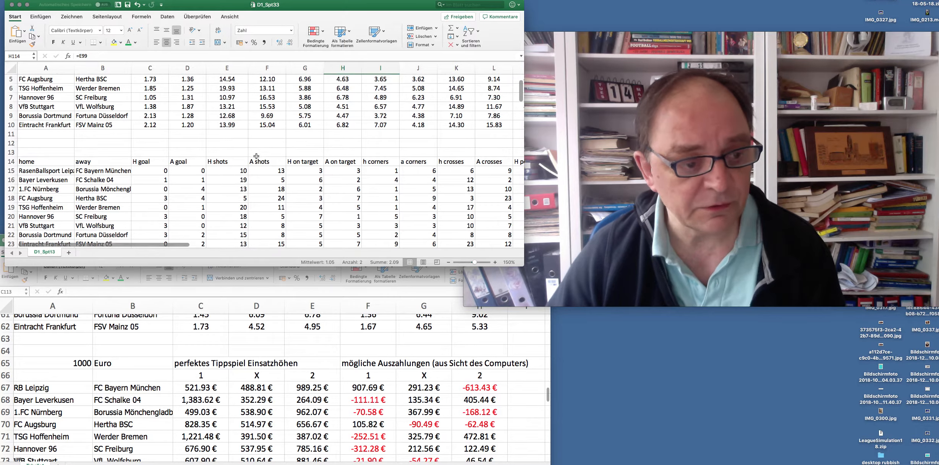
scroll(down, 3)
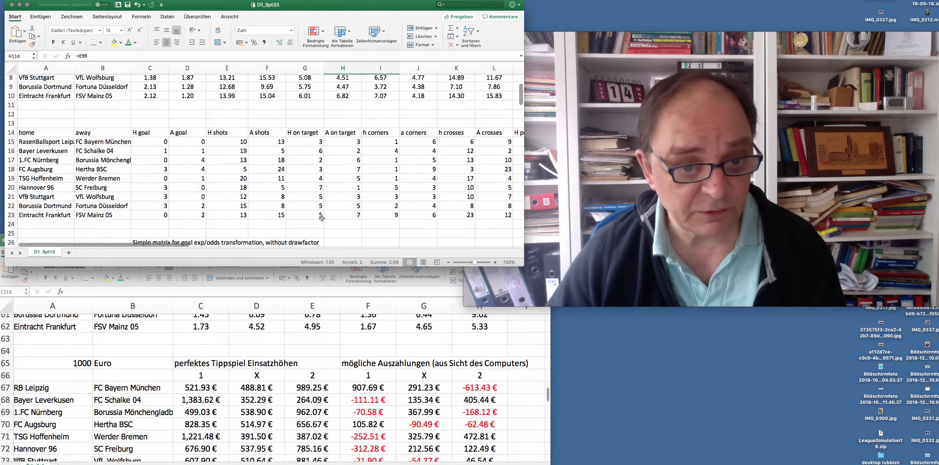
scroll(down, 3)
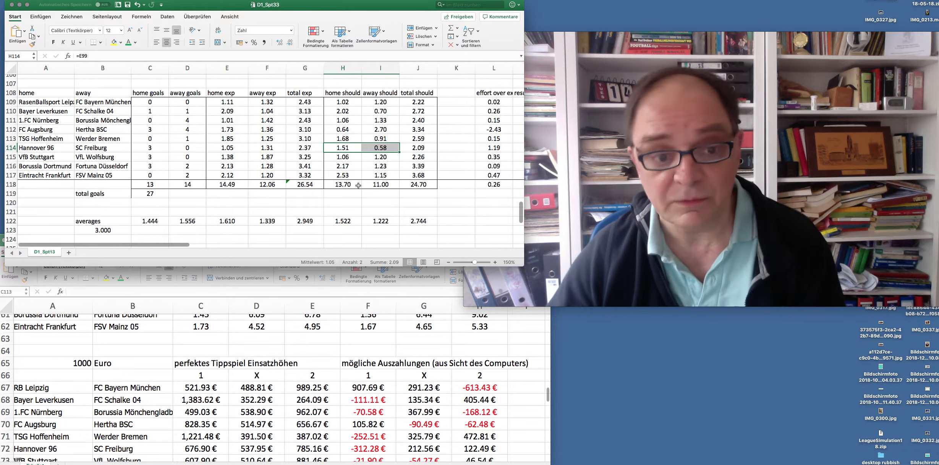
click(102, 148)
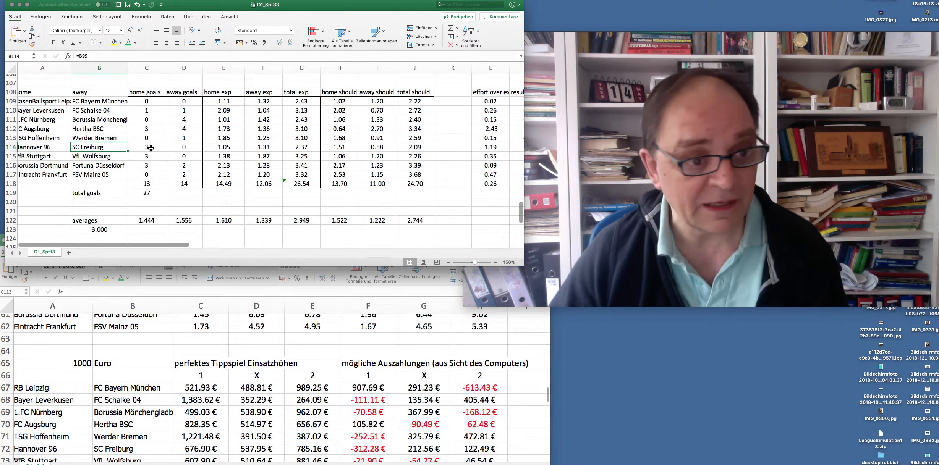
click(147, 147)
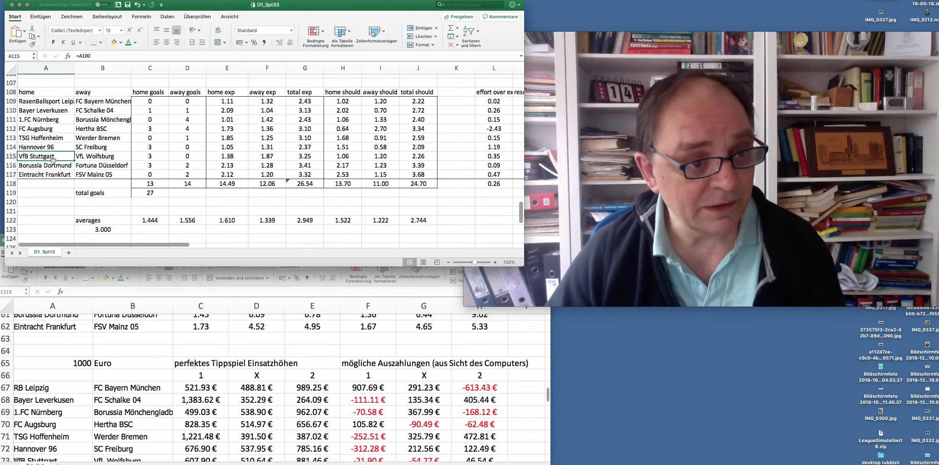
click(103, 156)
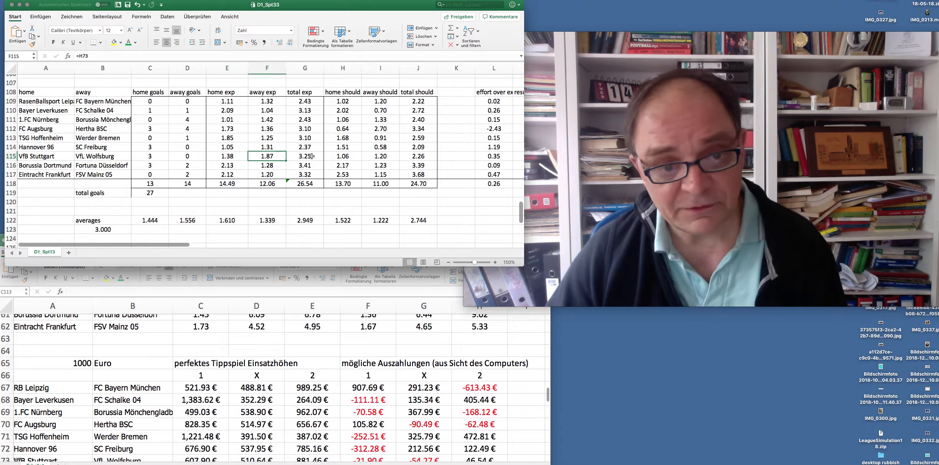
click(380, 156)
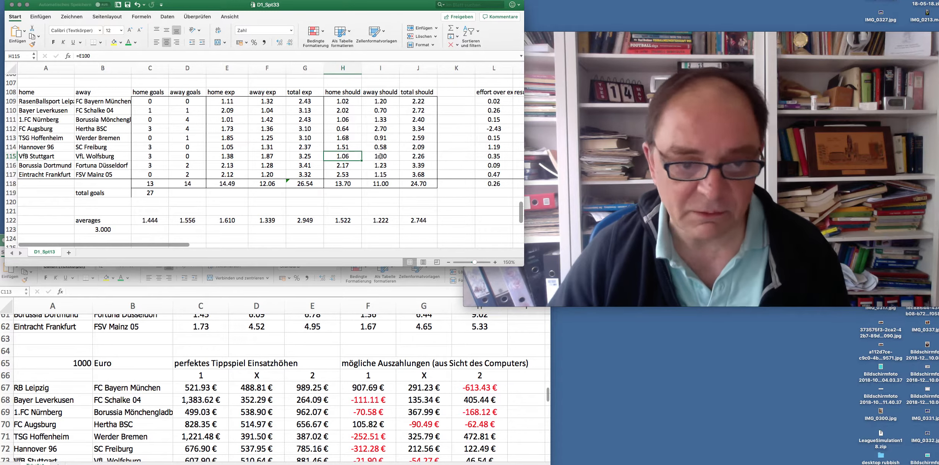
click(380, 156)
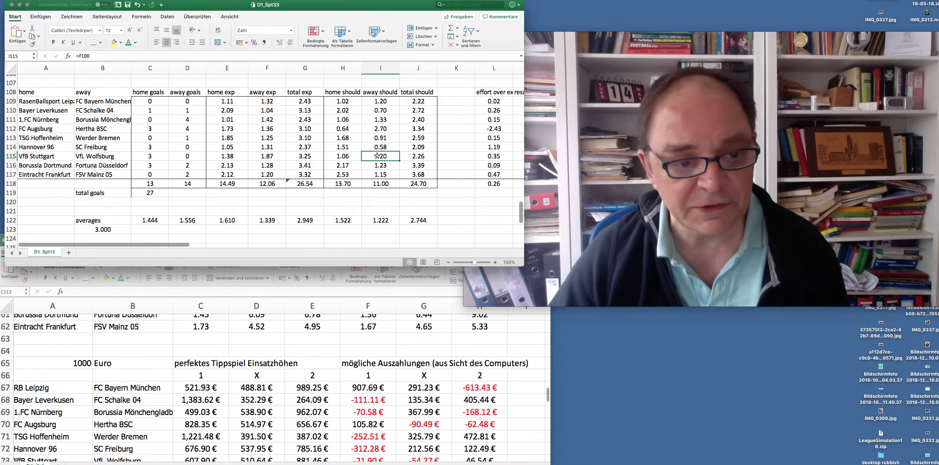
click(266, 156)
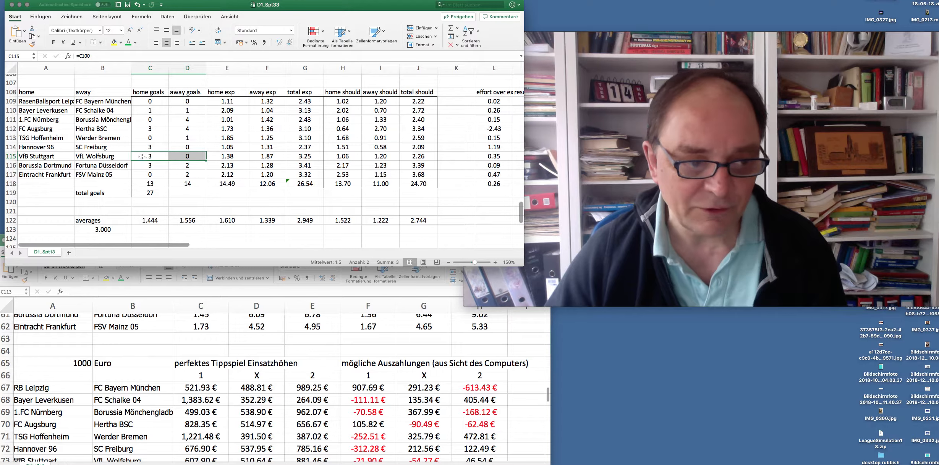
click(226, 157)
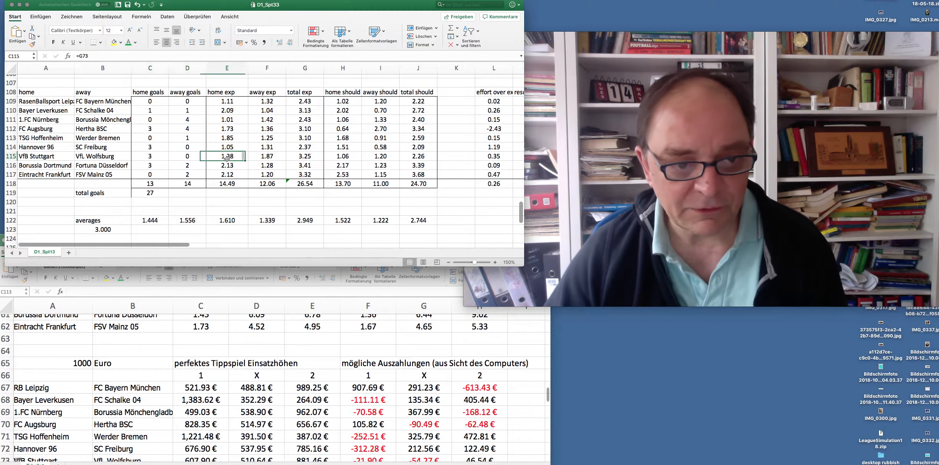
click(493, 156)
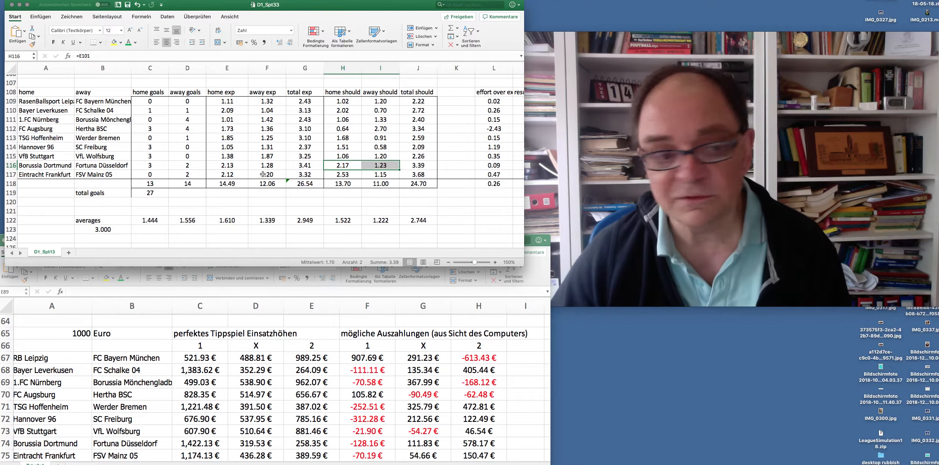
Check Dortmund–Düsseldorf's linked goals, expected goals and should values totalling 3.39.
click(227, 166)
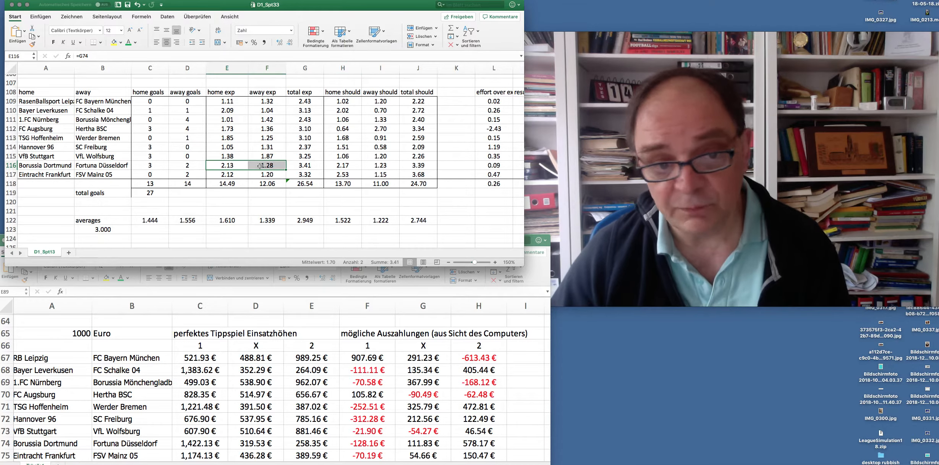
click(343, 165)
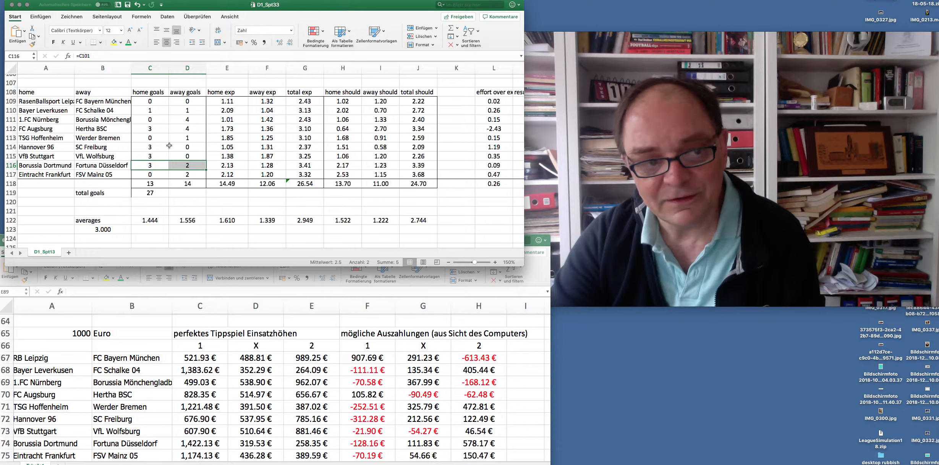
click(150, 102)
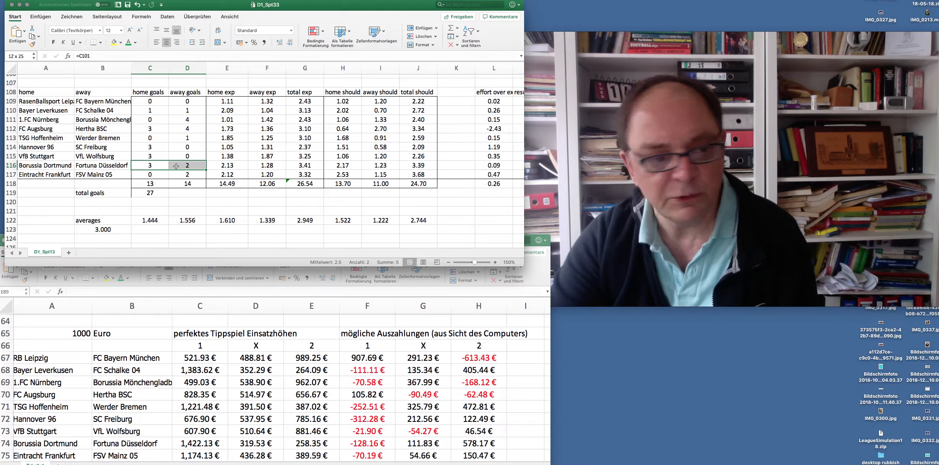
click(150, 166)
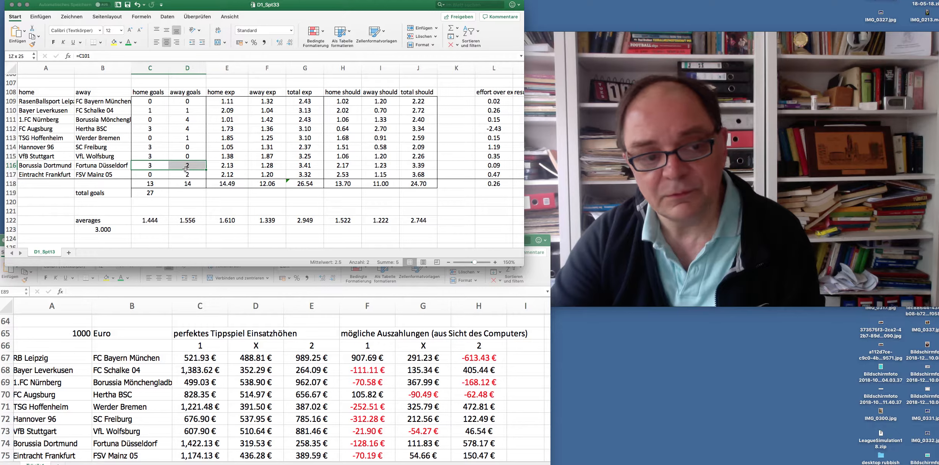
click(187, 175)
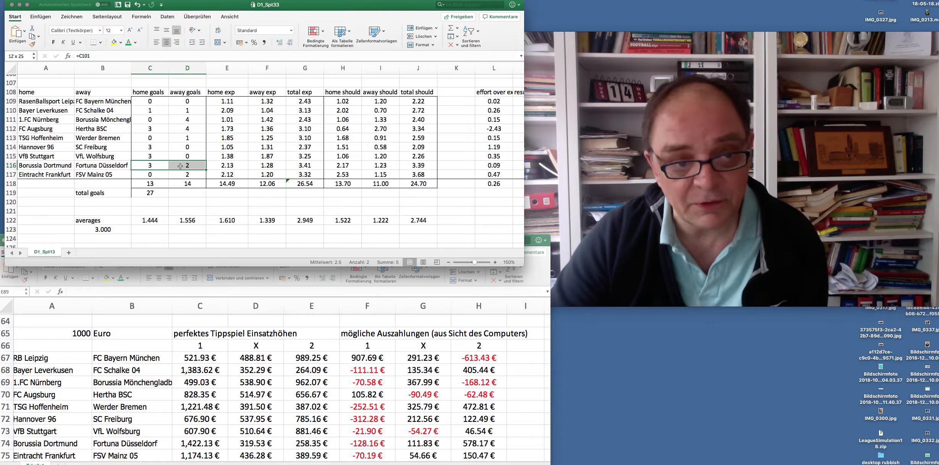
click(227, 166)
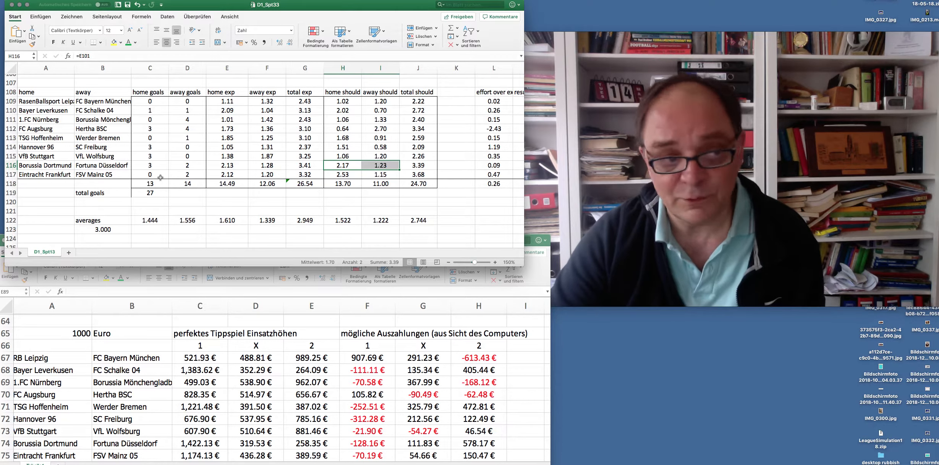
click(255, 306)
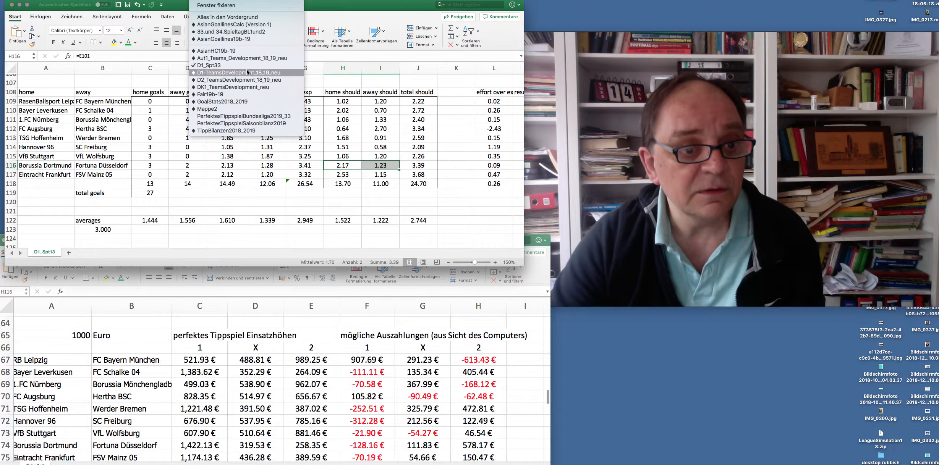
Bring D1-TeamsDevelopment_18_19_neu forward and scroll down to its Dortmund points chart.
click(240, 72)
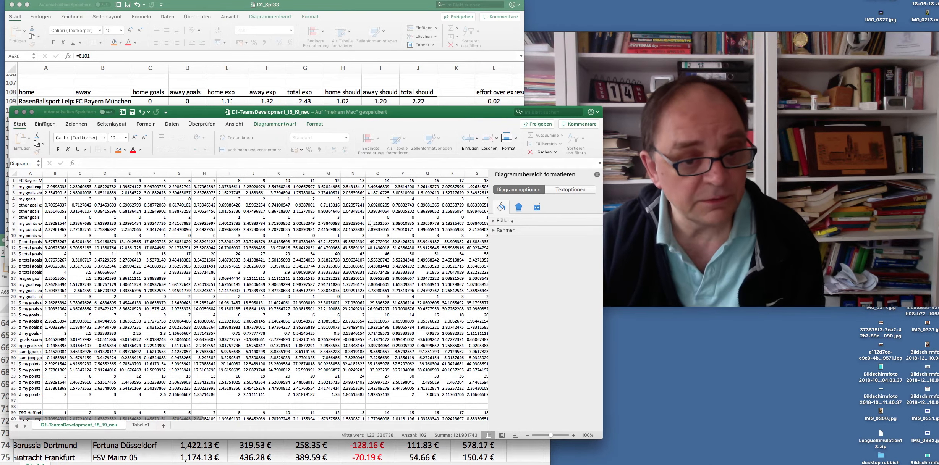
scroll(down, 3)
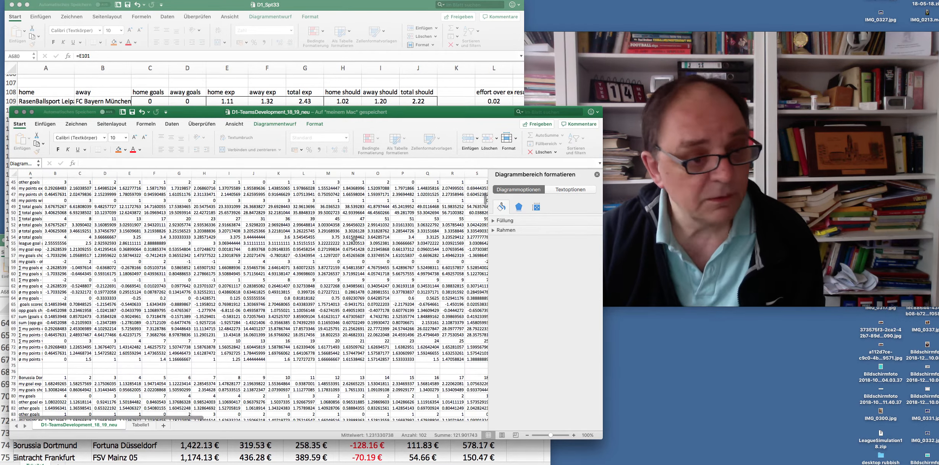
scroll(down, 3)
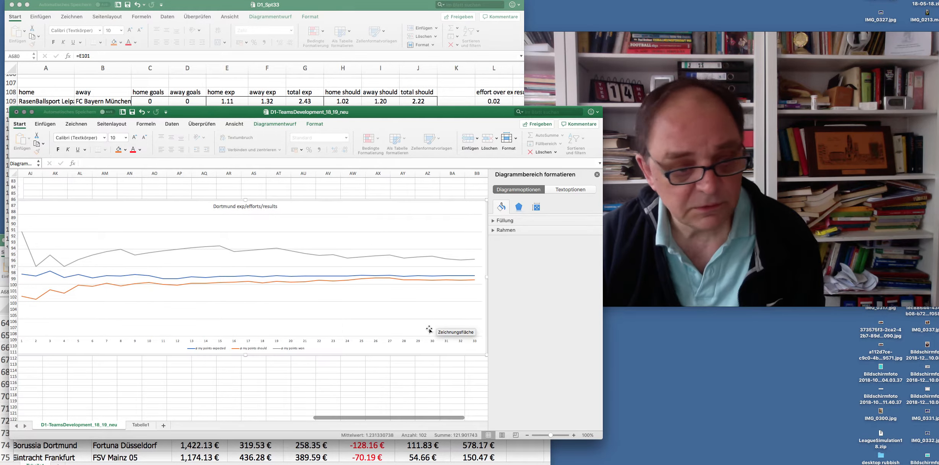
mouse_move(25, 235)
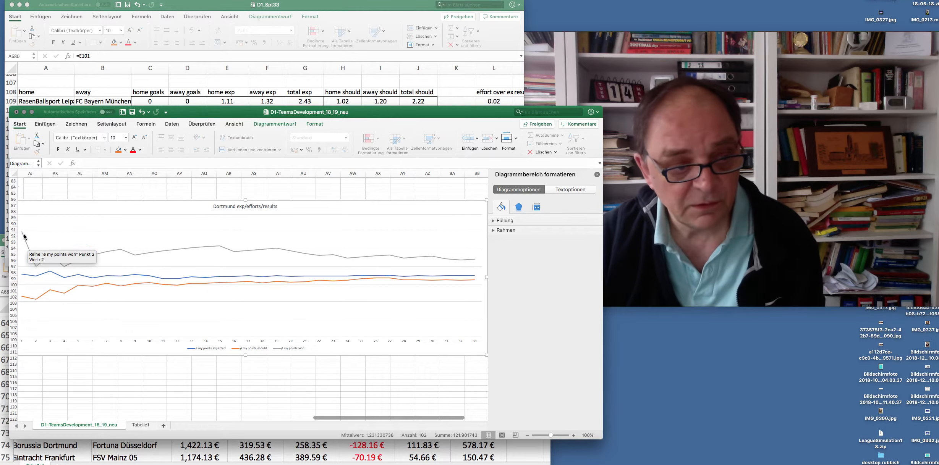
mouse_move(108, 324)
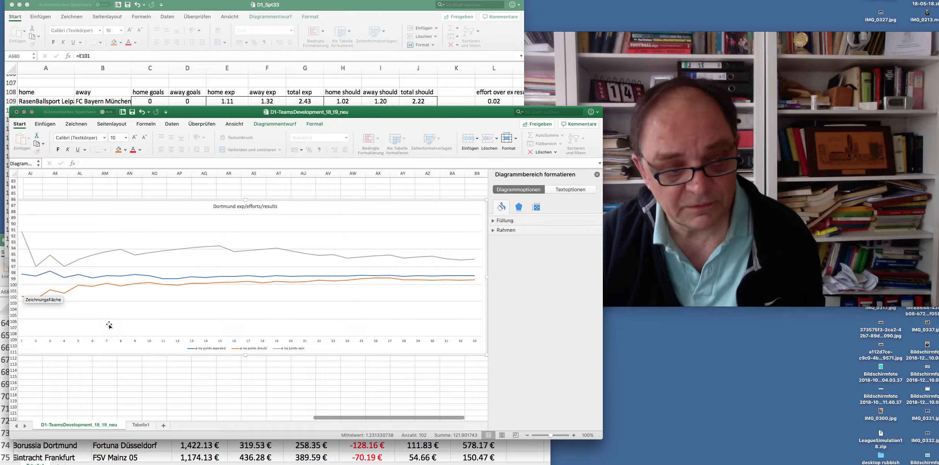
mouse_move(68, 290)
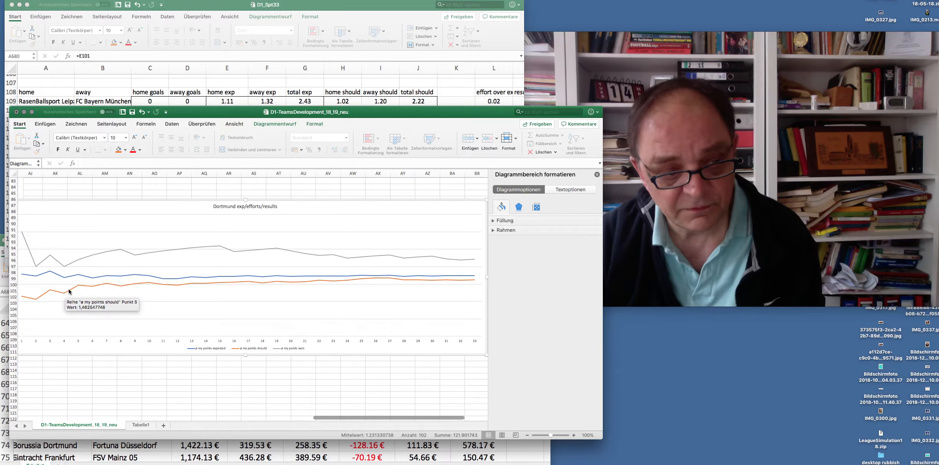
mouse_move(384, 282)
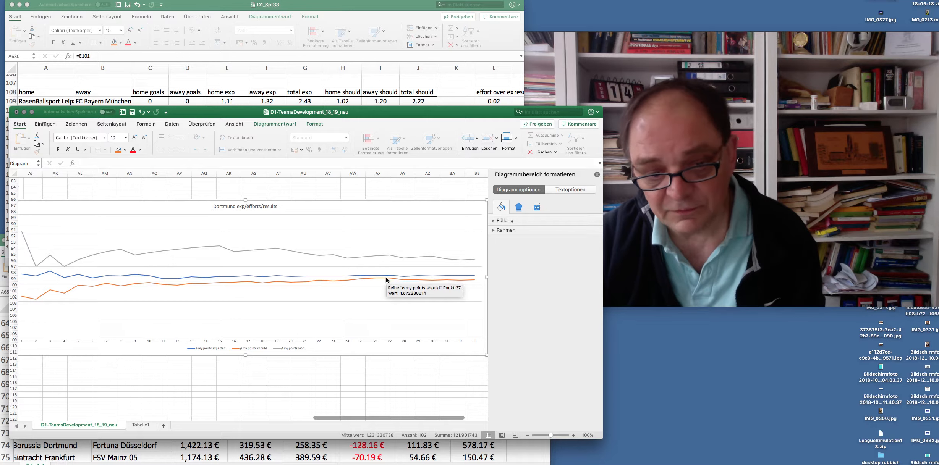
mouse_move(252, 252)
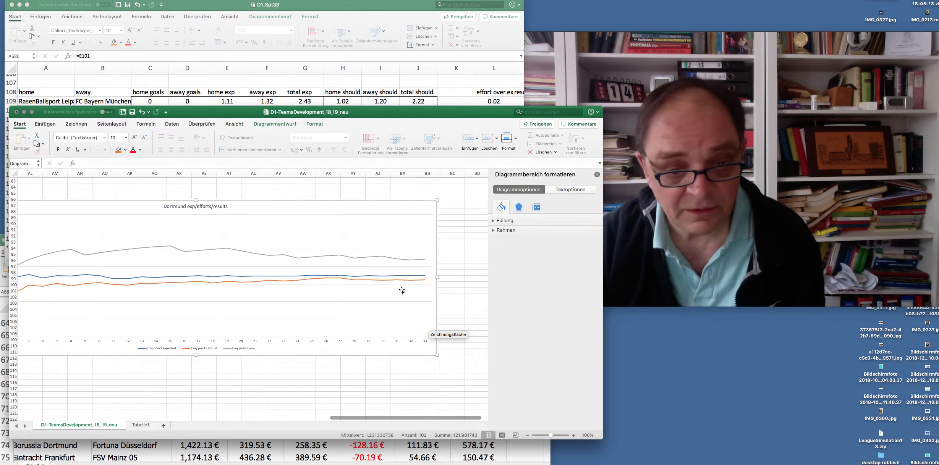
mouse_move(424, 282)
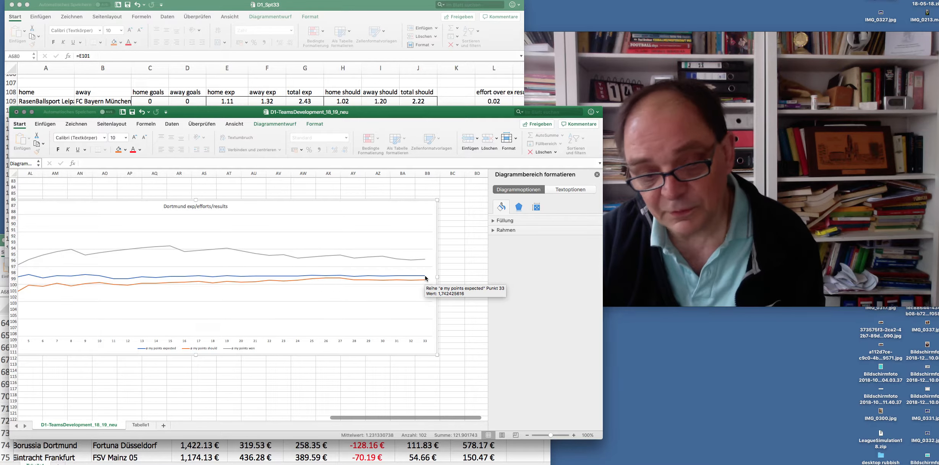
mouse_move(425, 264)
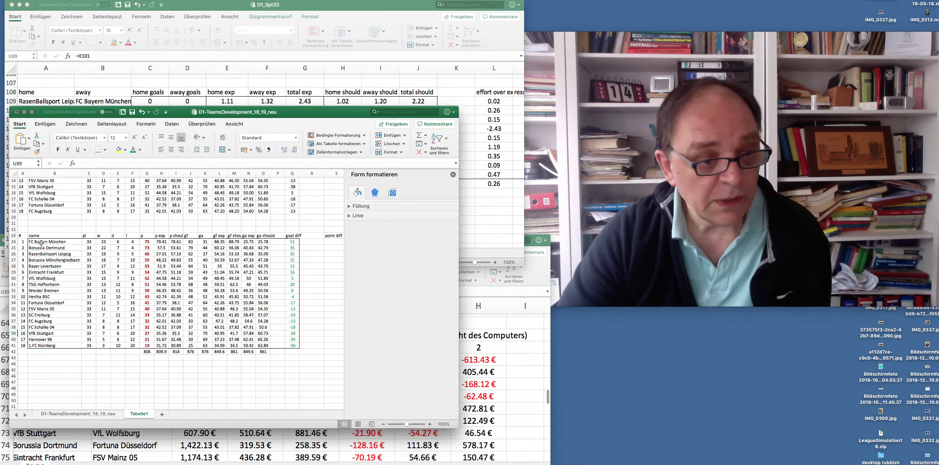
Check expected, should and actual points for Bayern, Dortmund, Hoffenheim and another team.
click(42, 242)
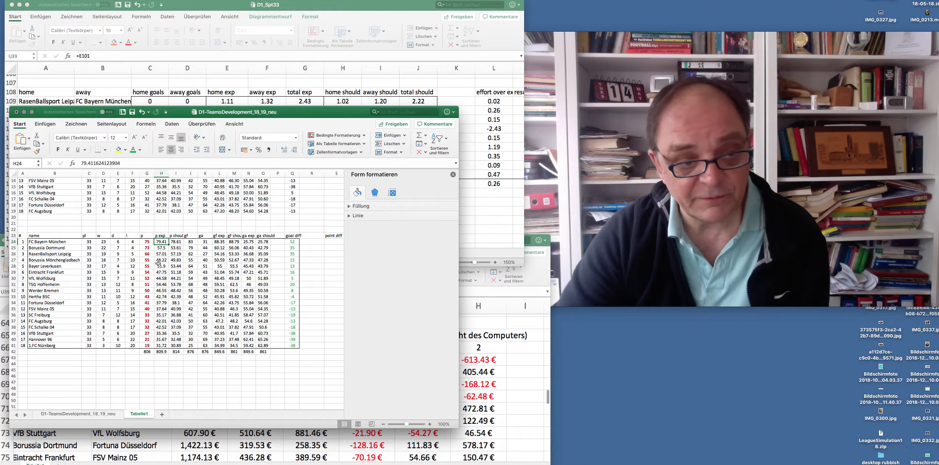
click(175, 242)
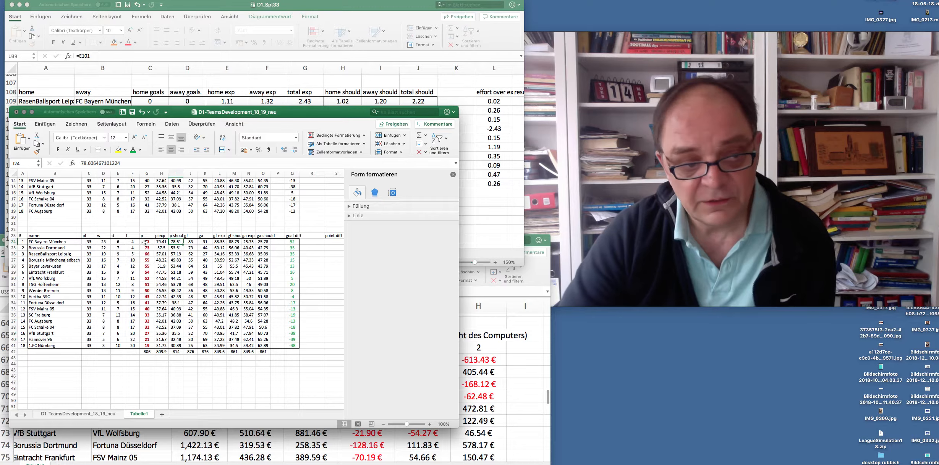
click(147, 242)
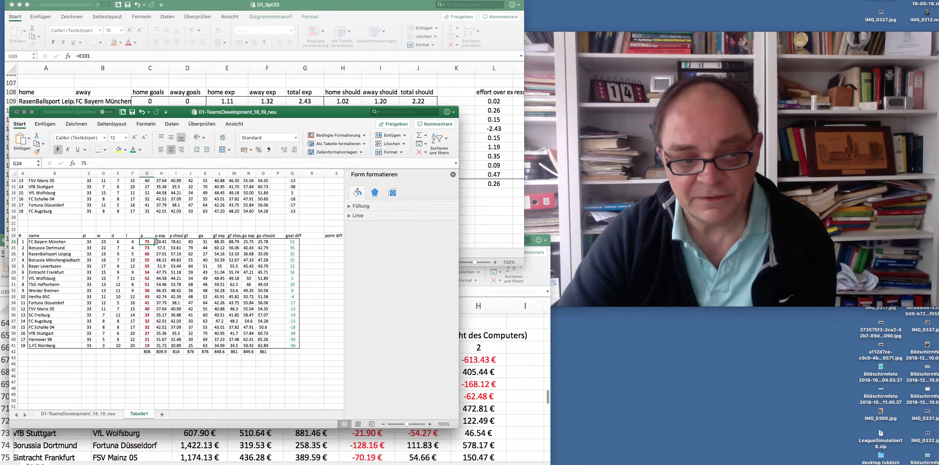
click(161, 248)
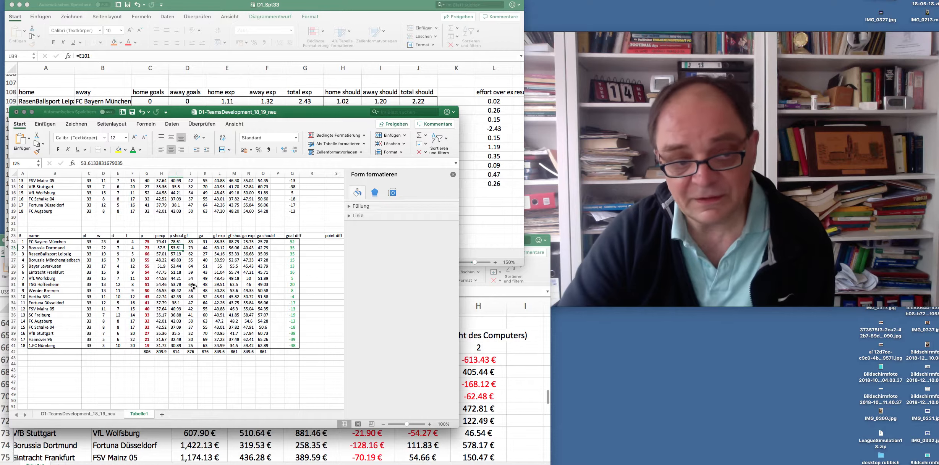
click(147, 248)
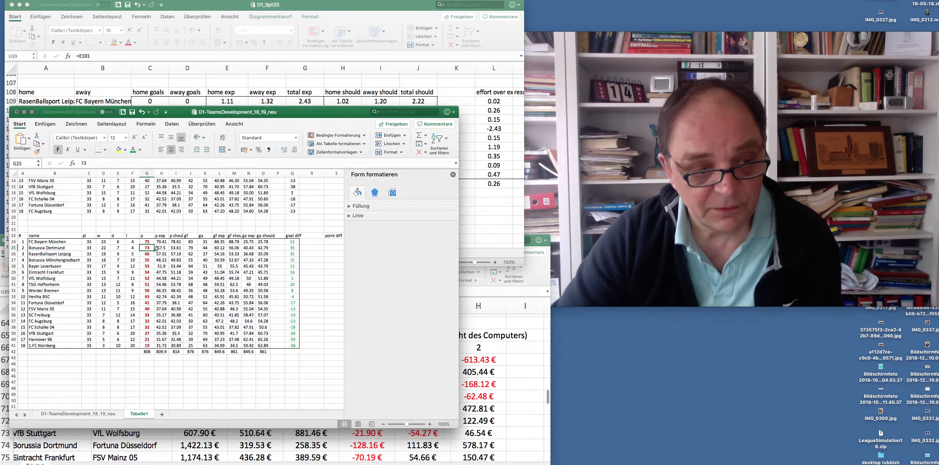
click(161, 248)
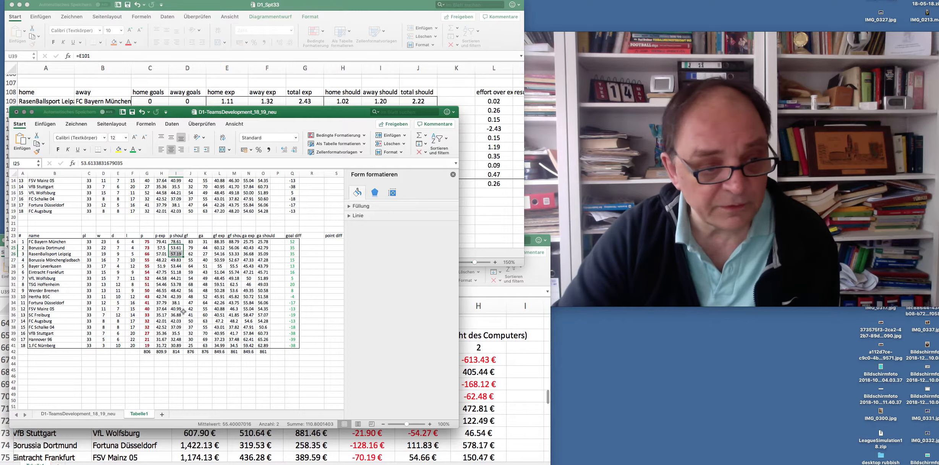
click(176, 285)
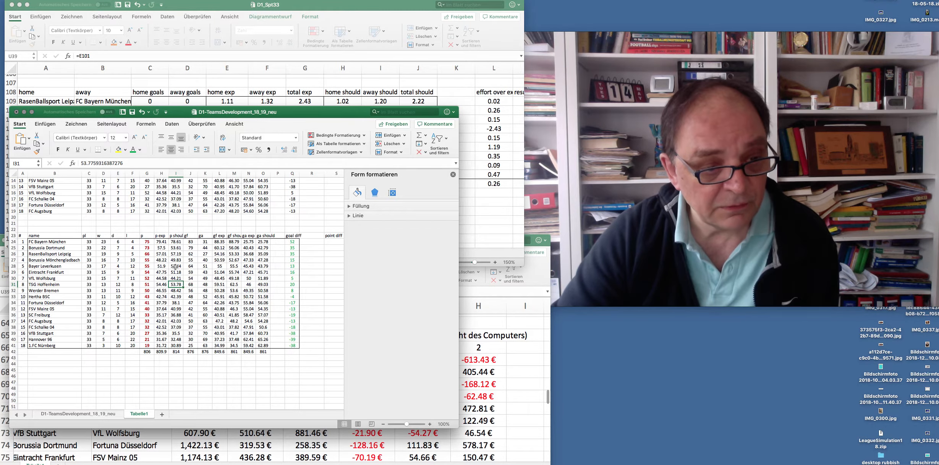
click(176, 266)
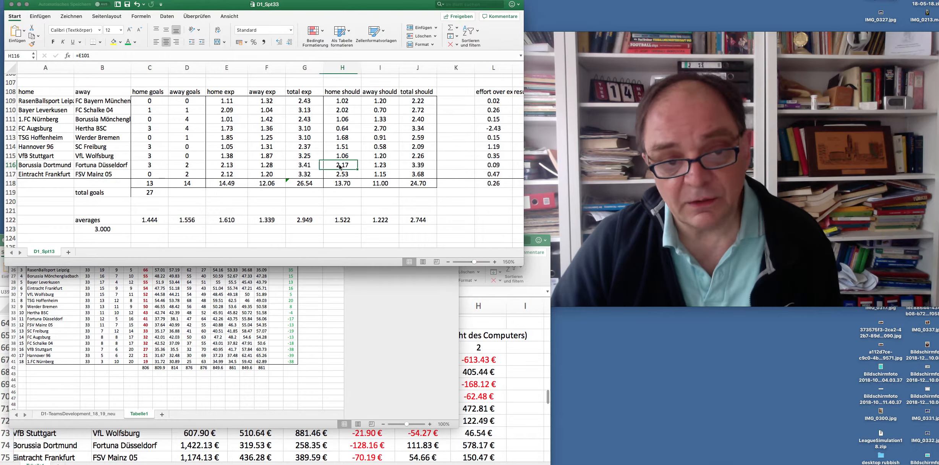
Look at Dortmund–Düsseldorf's away should value, then bring the betting payouts workbook forward.
click(380, 165)
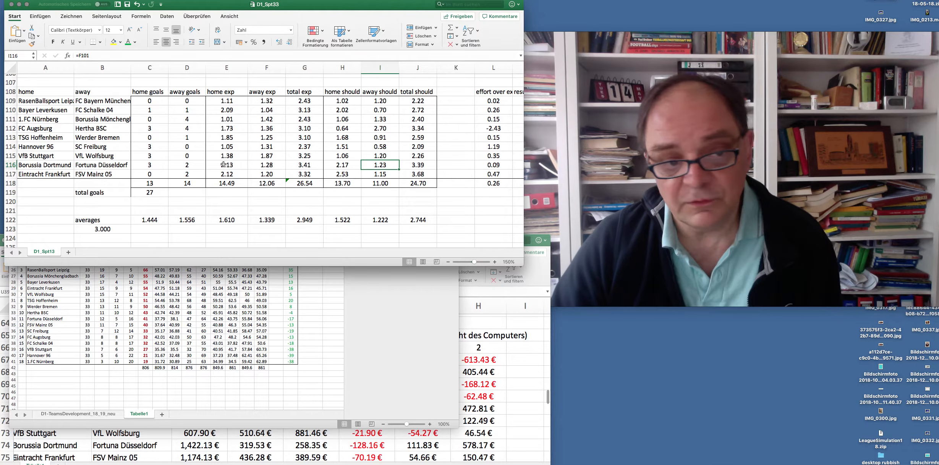
click(267, 165)
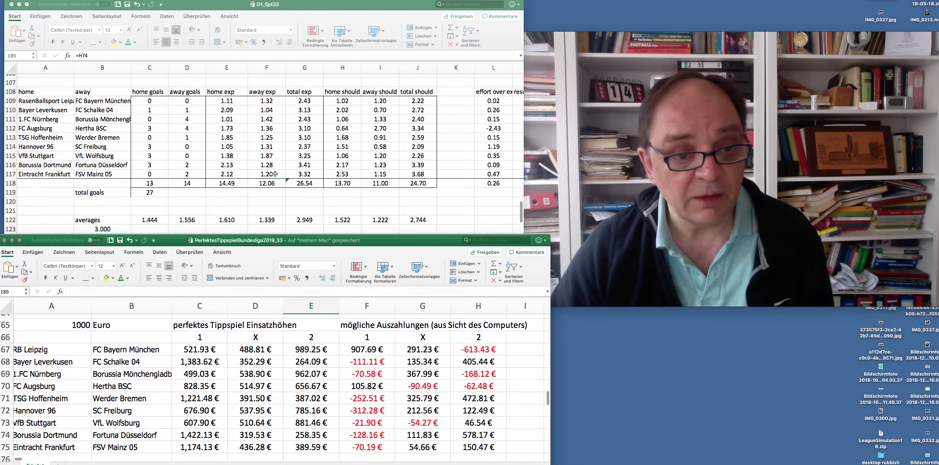
click(266, 165)
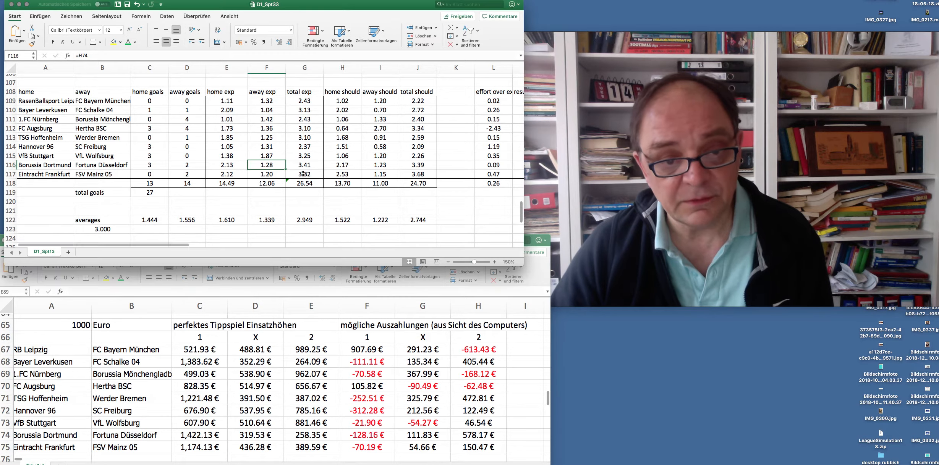
click(380, 174)
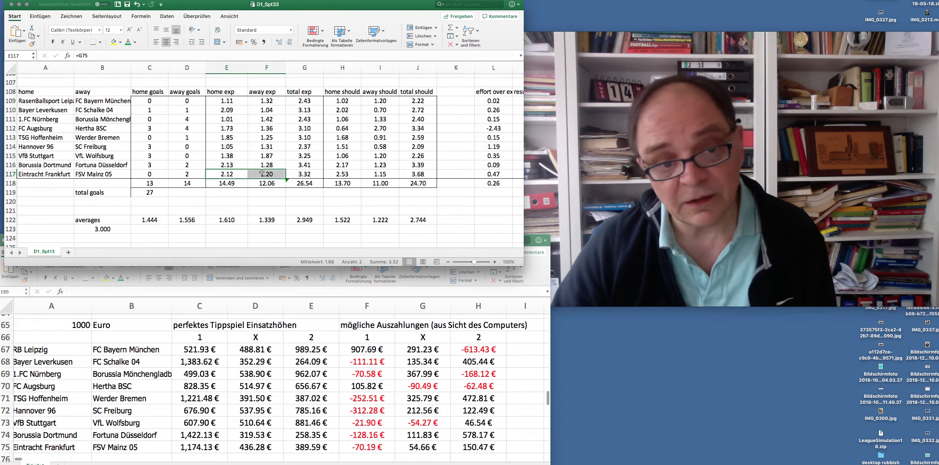
click(493, 174)
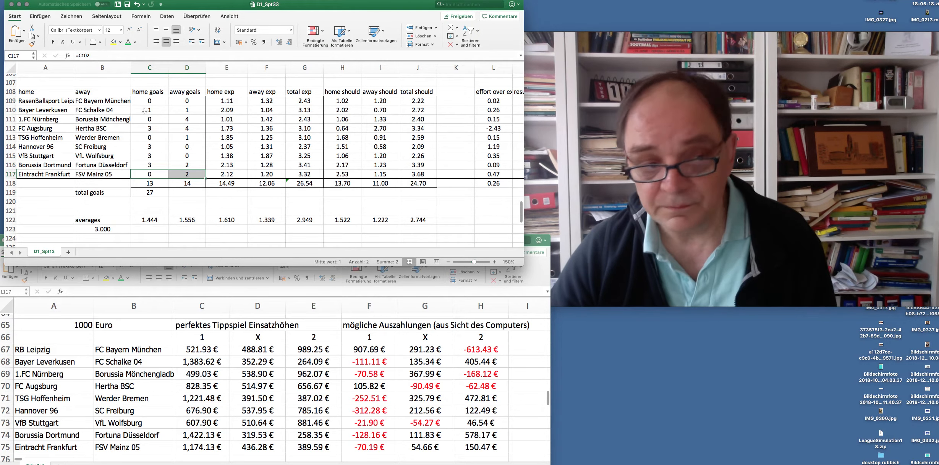
click(150, 110)
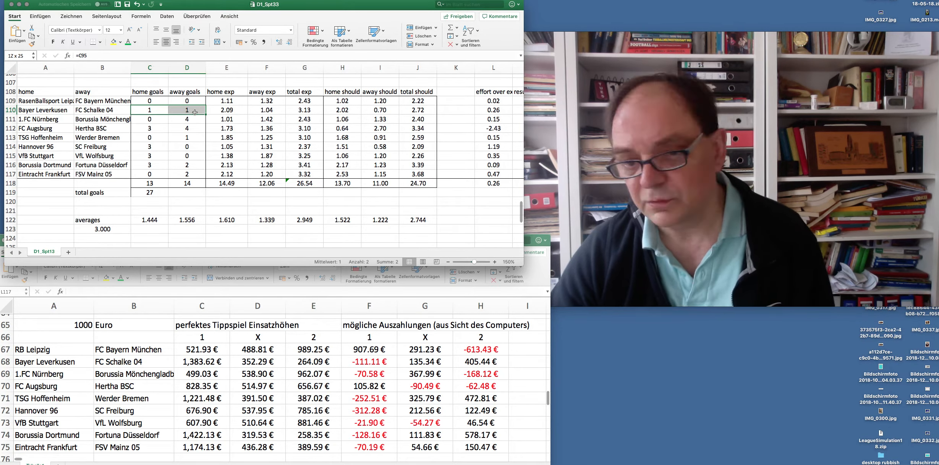
click(150, 128)
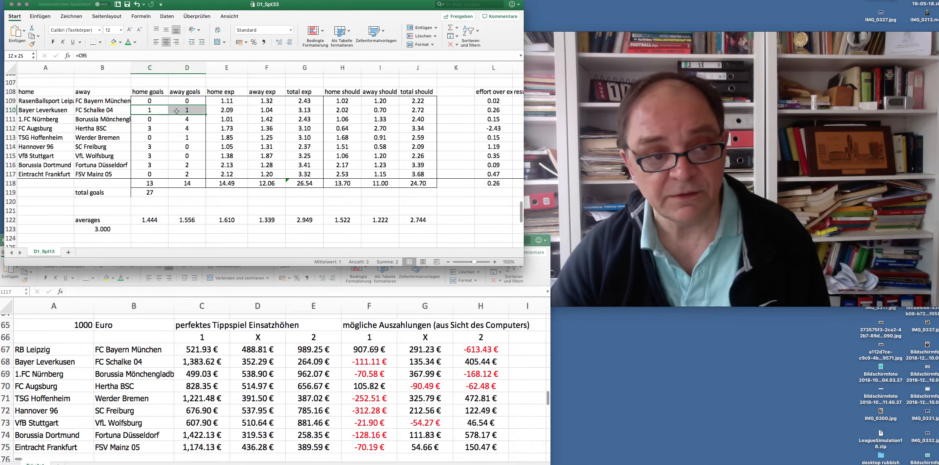
click(149, 174)
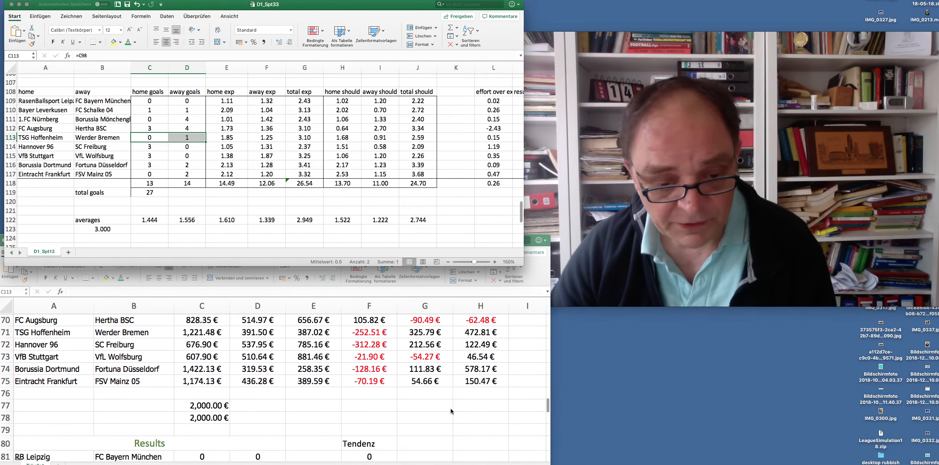
Scroll the betting sheet down to the payouts total of +356.91 €.
scroll(down, 3)
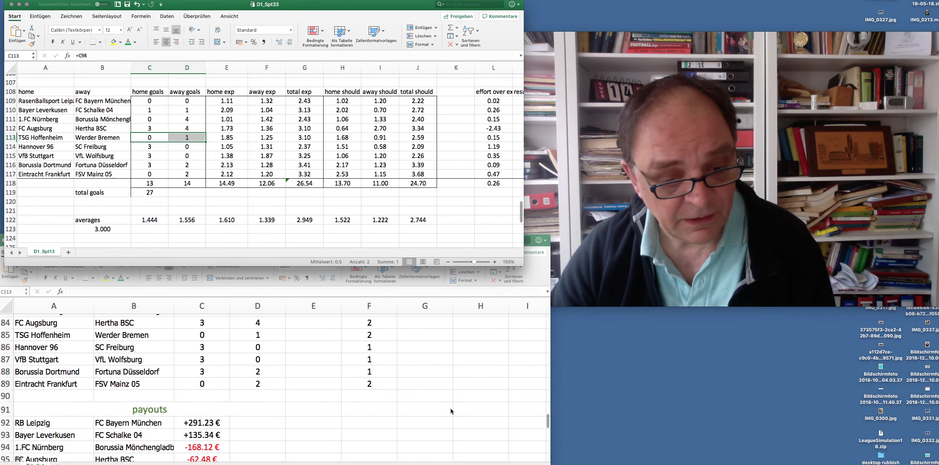
scroll(down, 3)
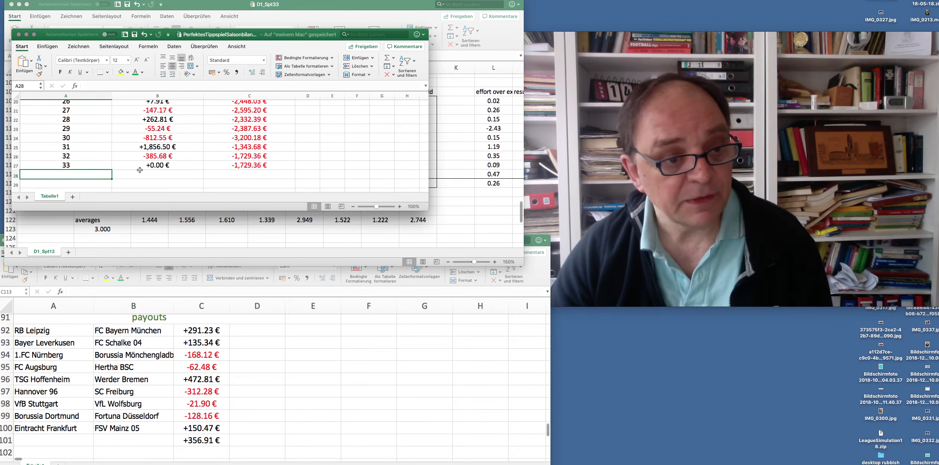
Enter 356.91 as matchday 33's balance in cell B27.
click(157, 165)
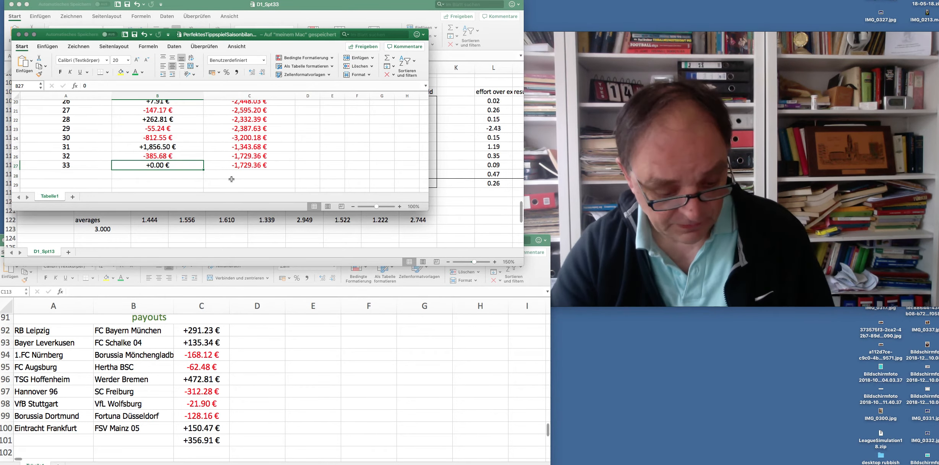
text(356.91)
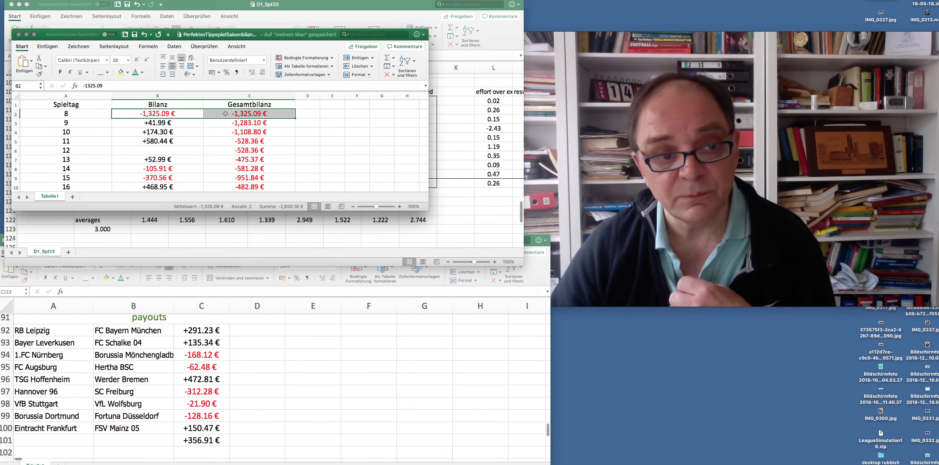
Scroll the season balance to verify matchday 33 and the -1,372.45 € running total.
scroll(down, 3)
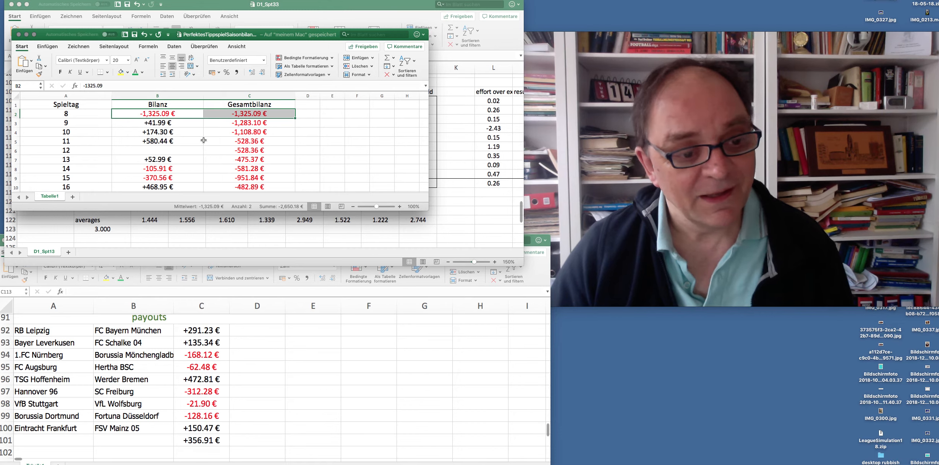
scroll(down, 3)
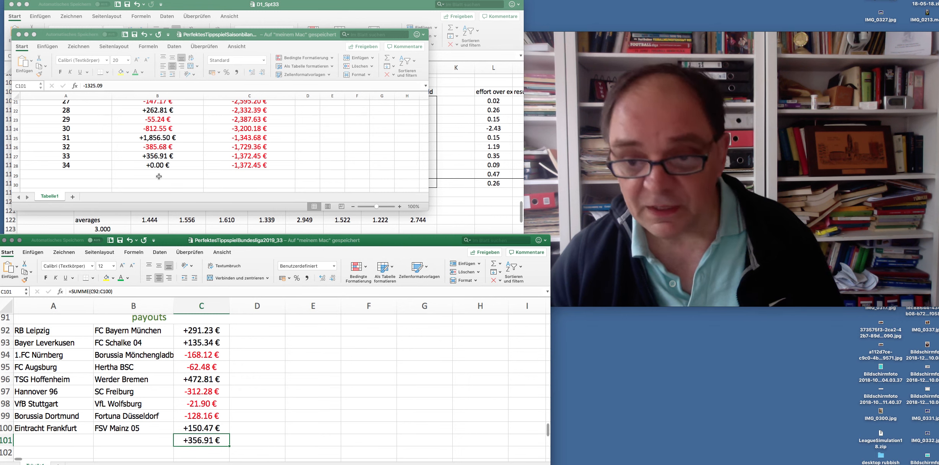
scroll(down, 3)
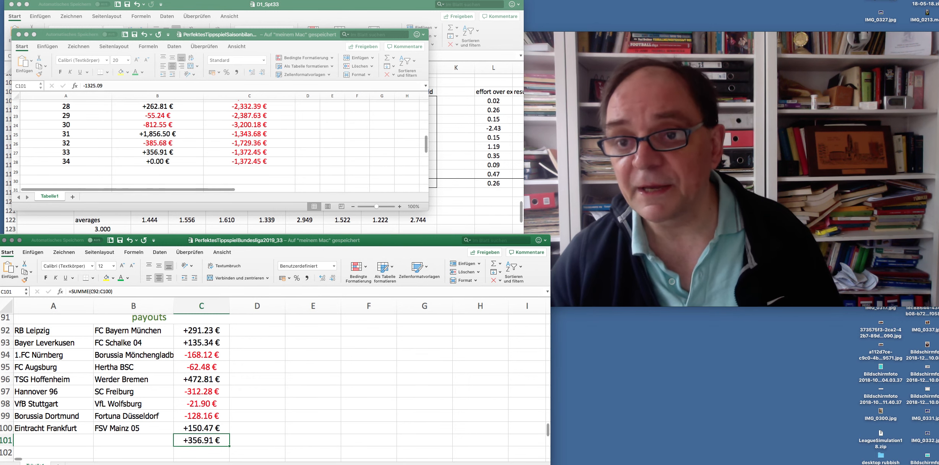